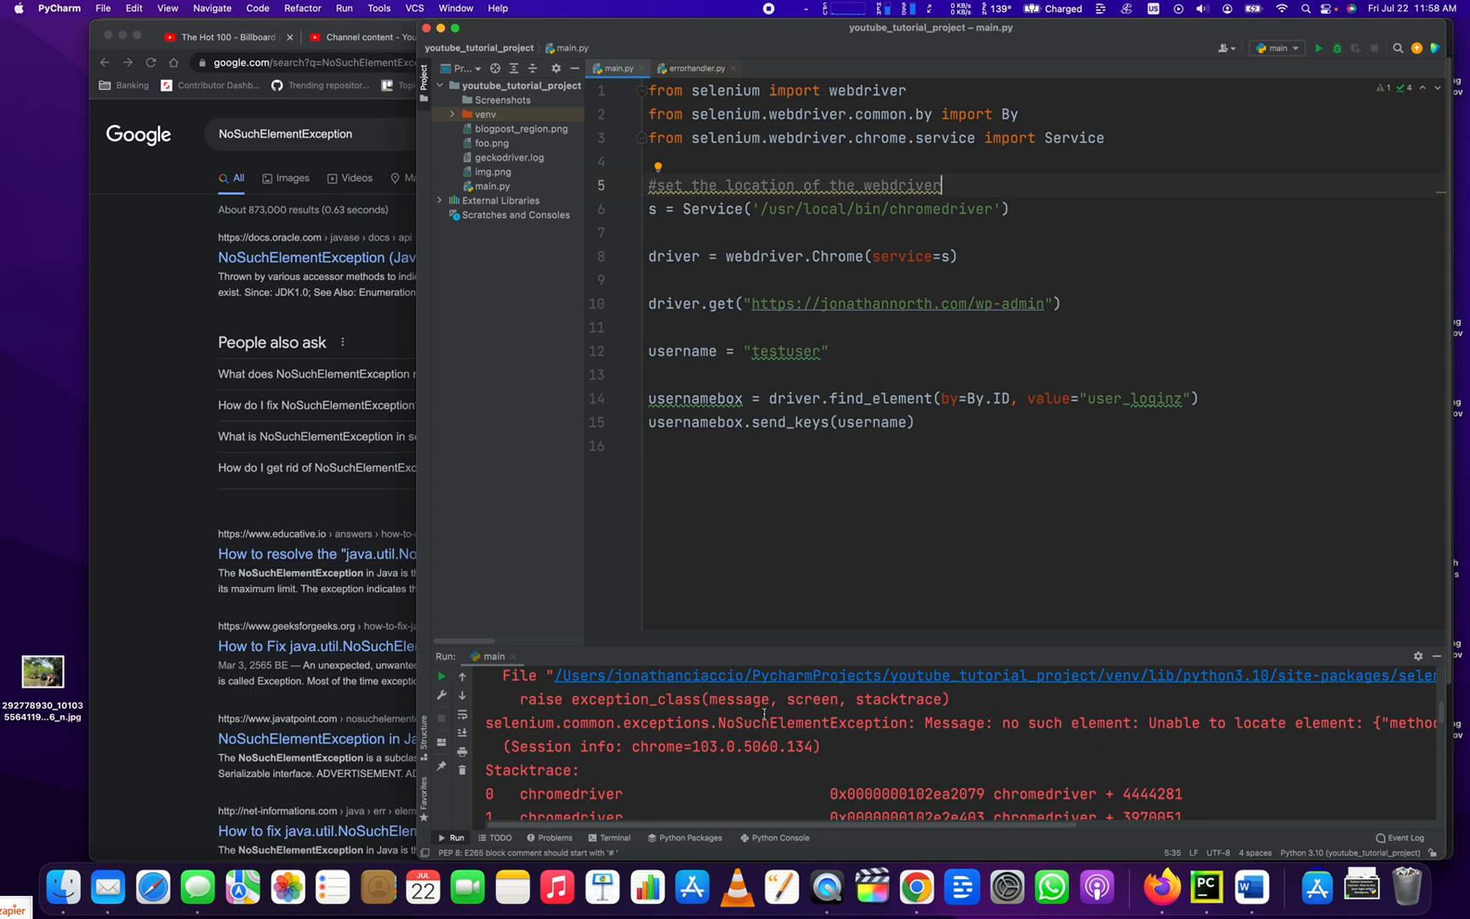
Rerun main.py and view the NoSuchElementException traceback pointing to line 14
left_click(820, 745)
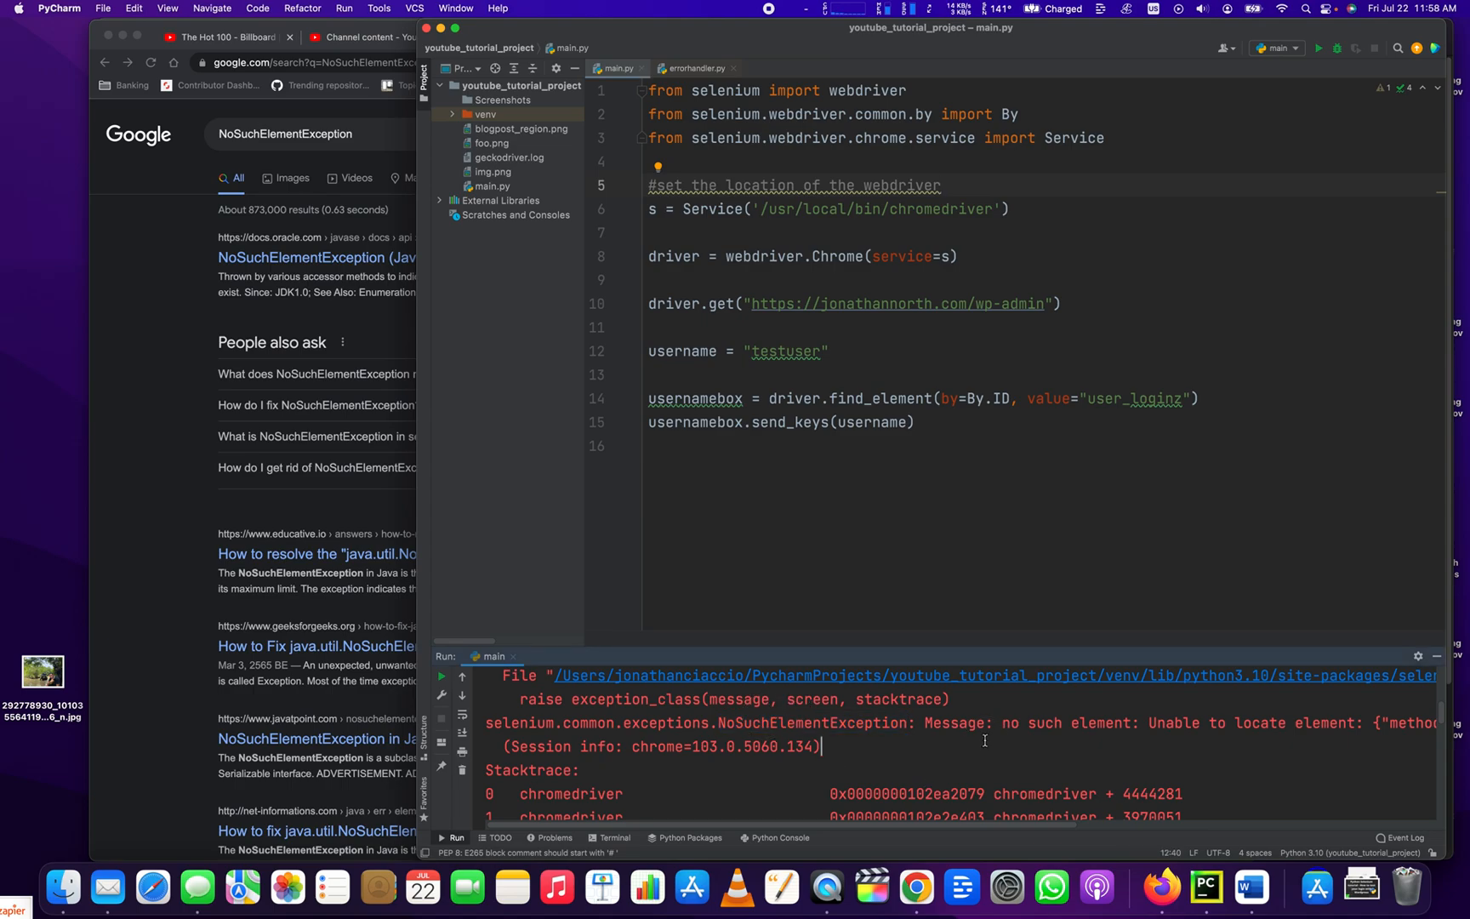
mouse_move(1048, 460)
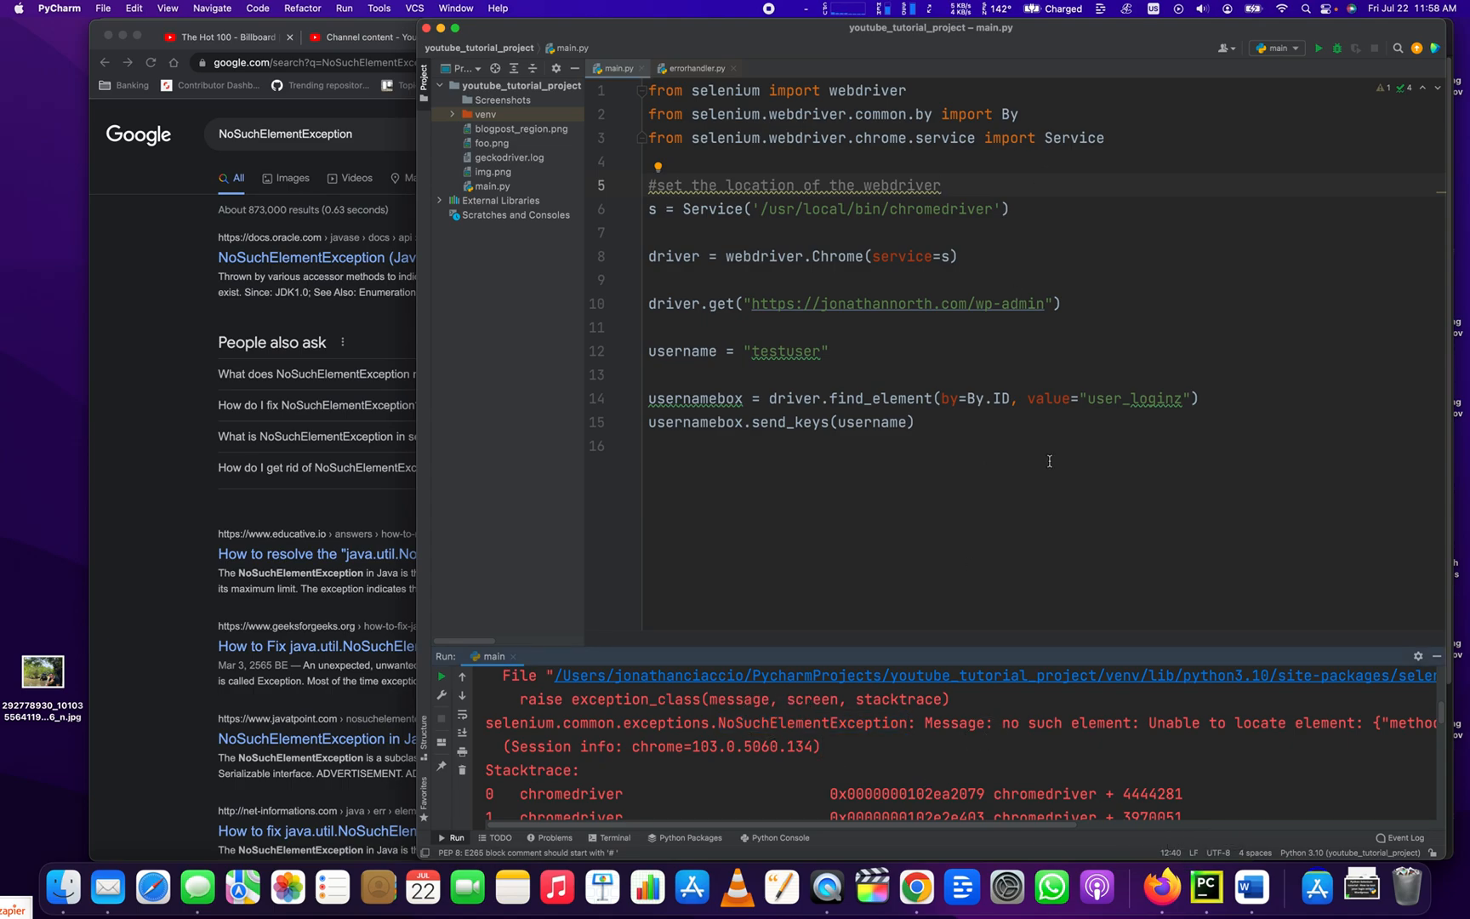
mouse_move(936, 357)
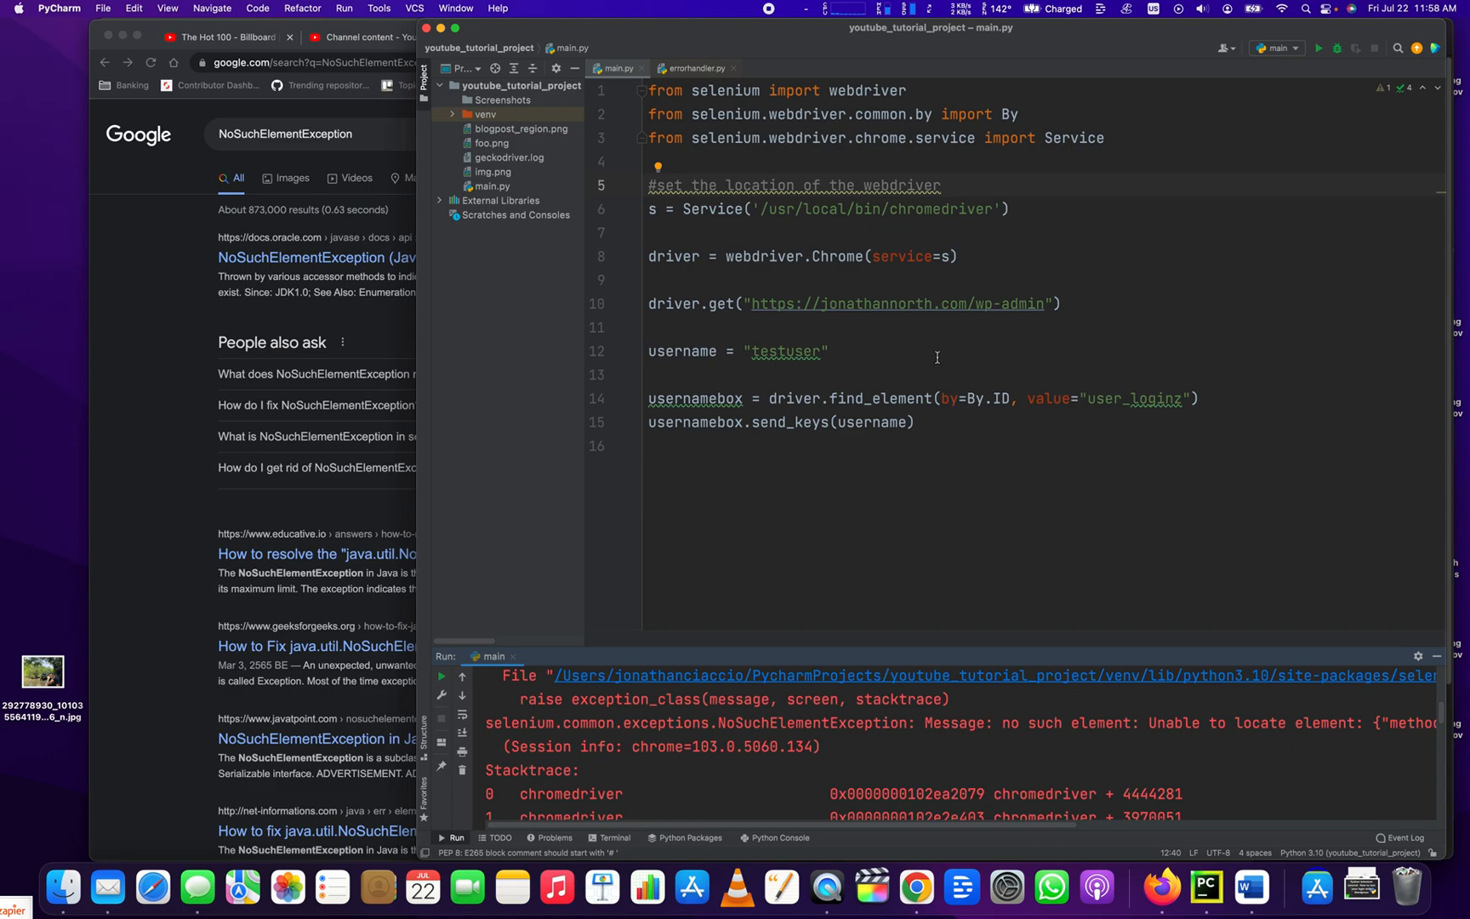
left_click(924, 422)
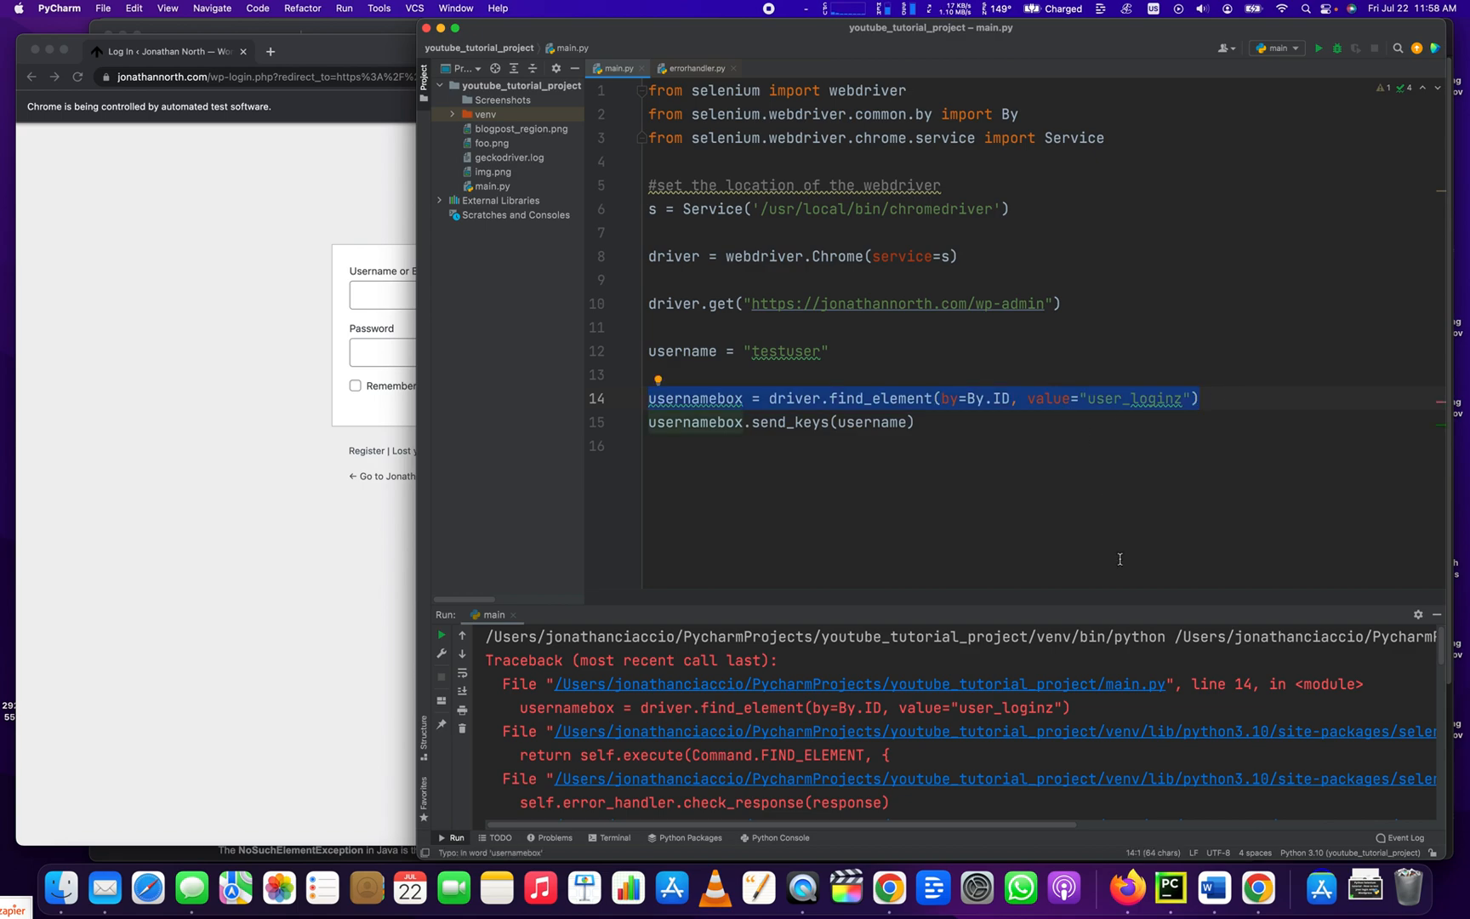
Delete the trailing z so line 14's ID reads 'user_login'
left_click(1100, 398)
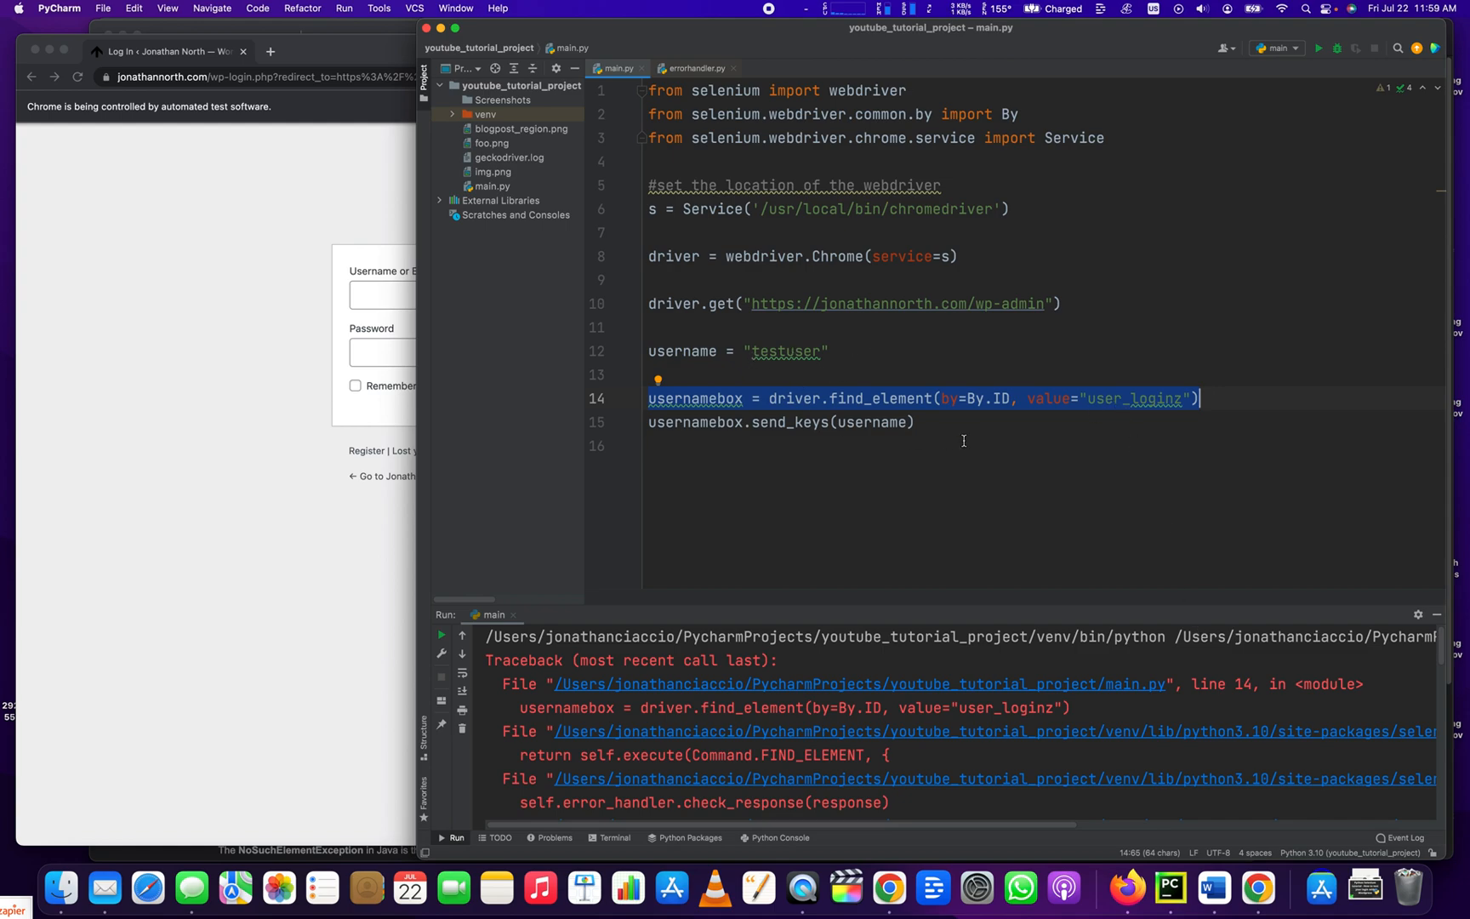
mouse_move(973, 340)
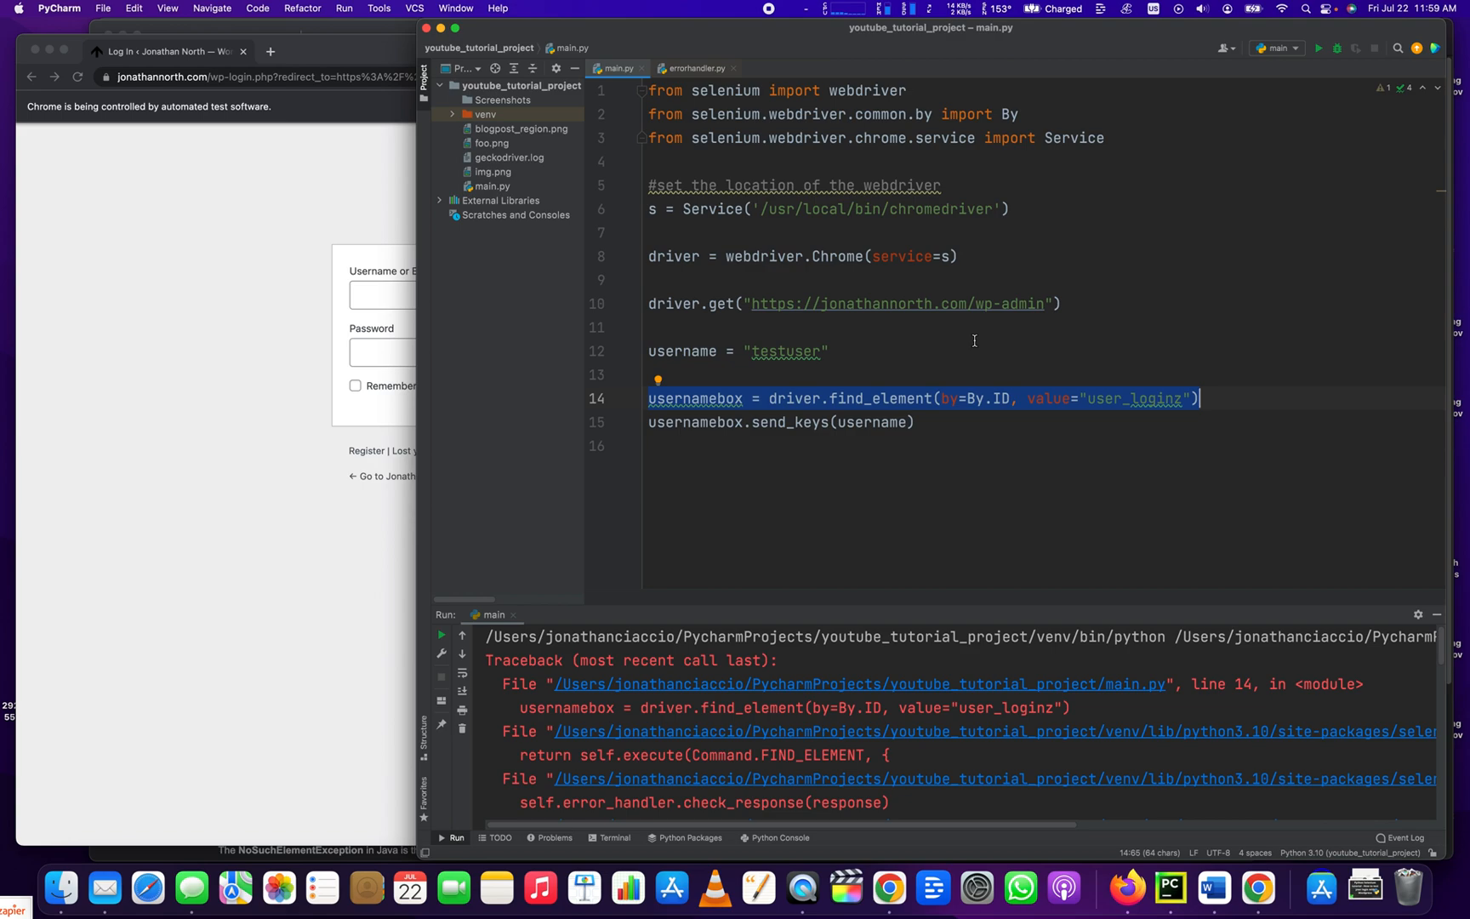
left_click(996, 399)
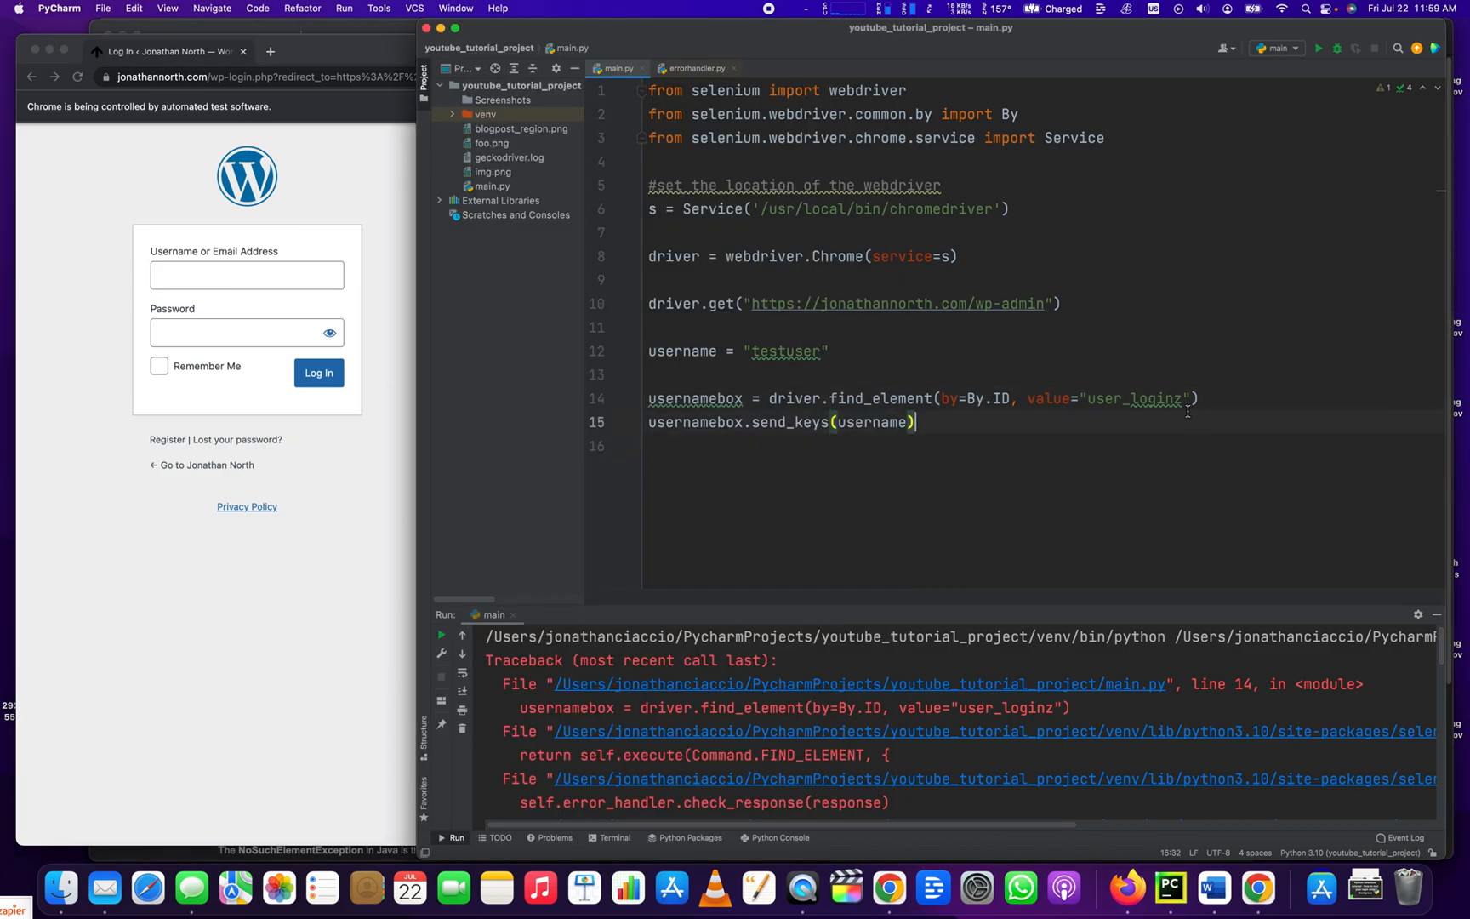
key("backspace")
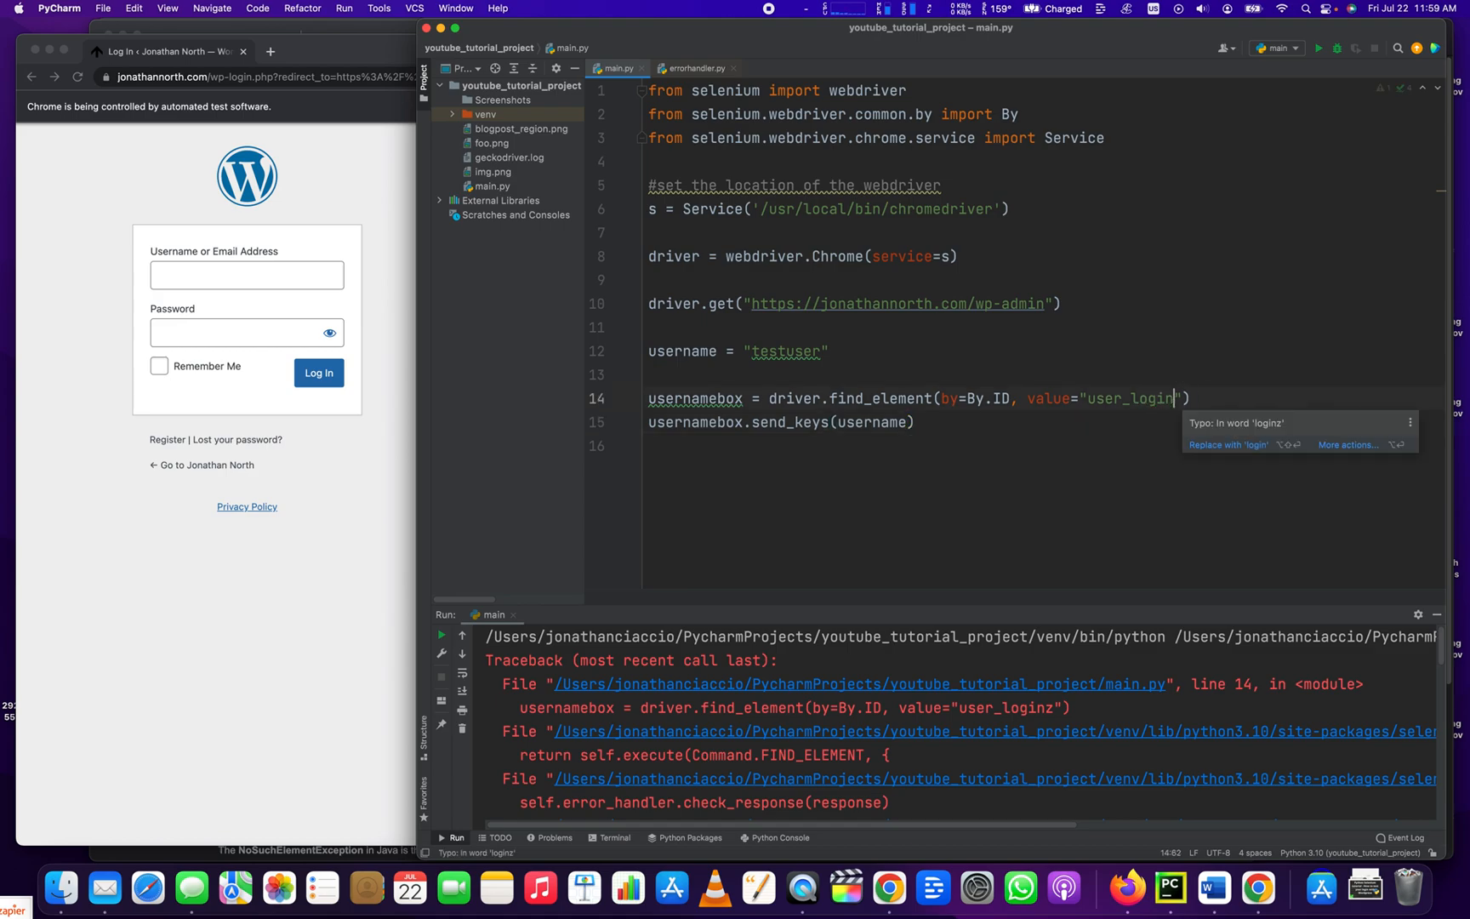
Run main.py with the corrected user_login locator
left_click(1227, 444)
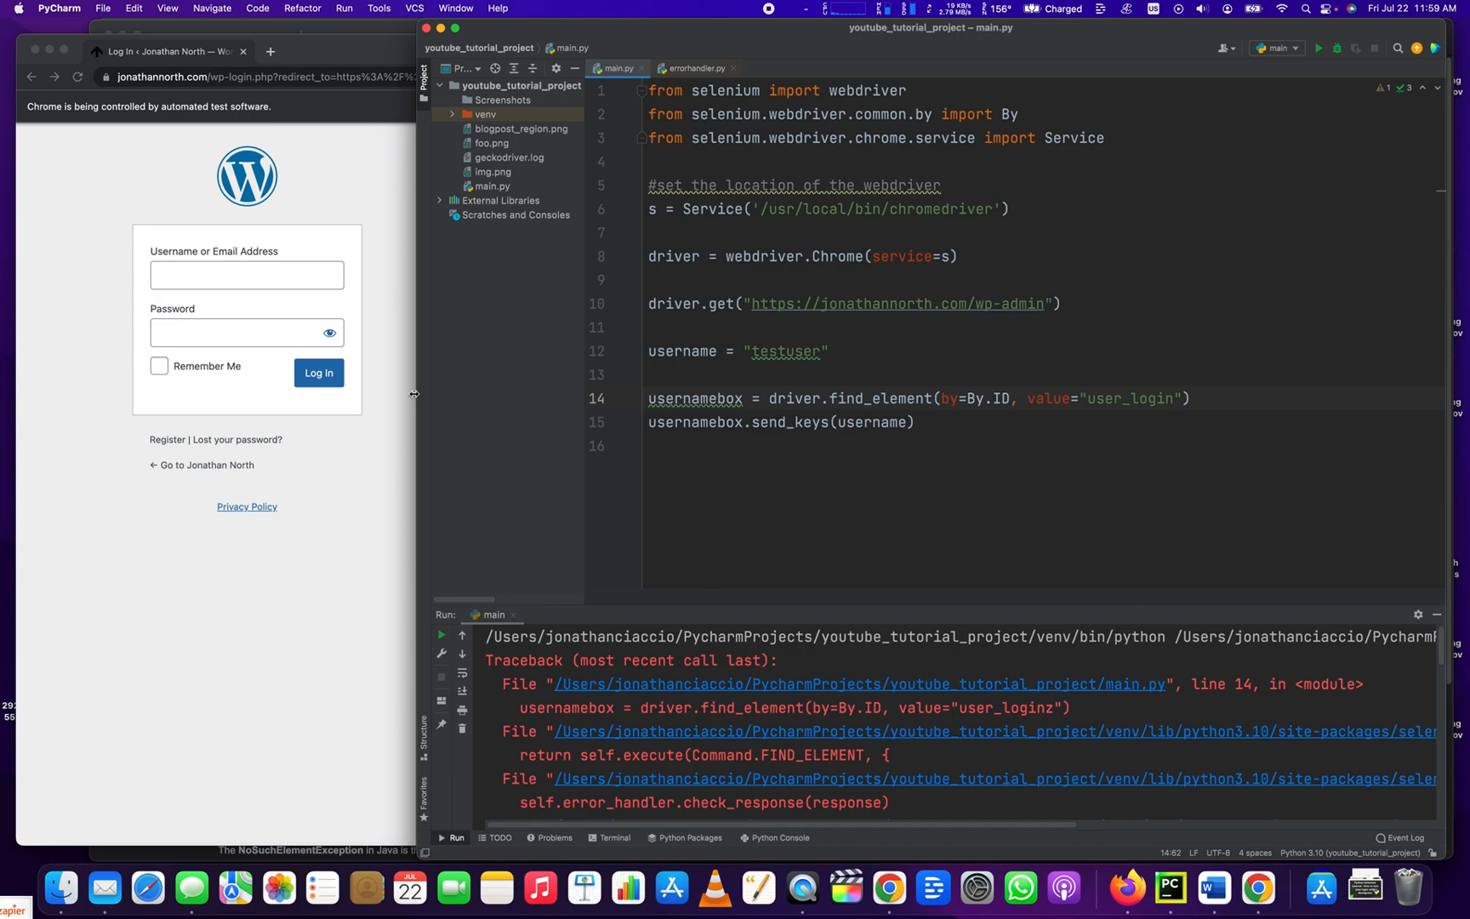
mouse_move(258, 361)
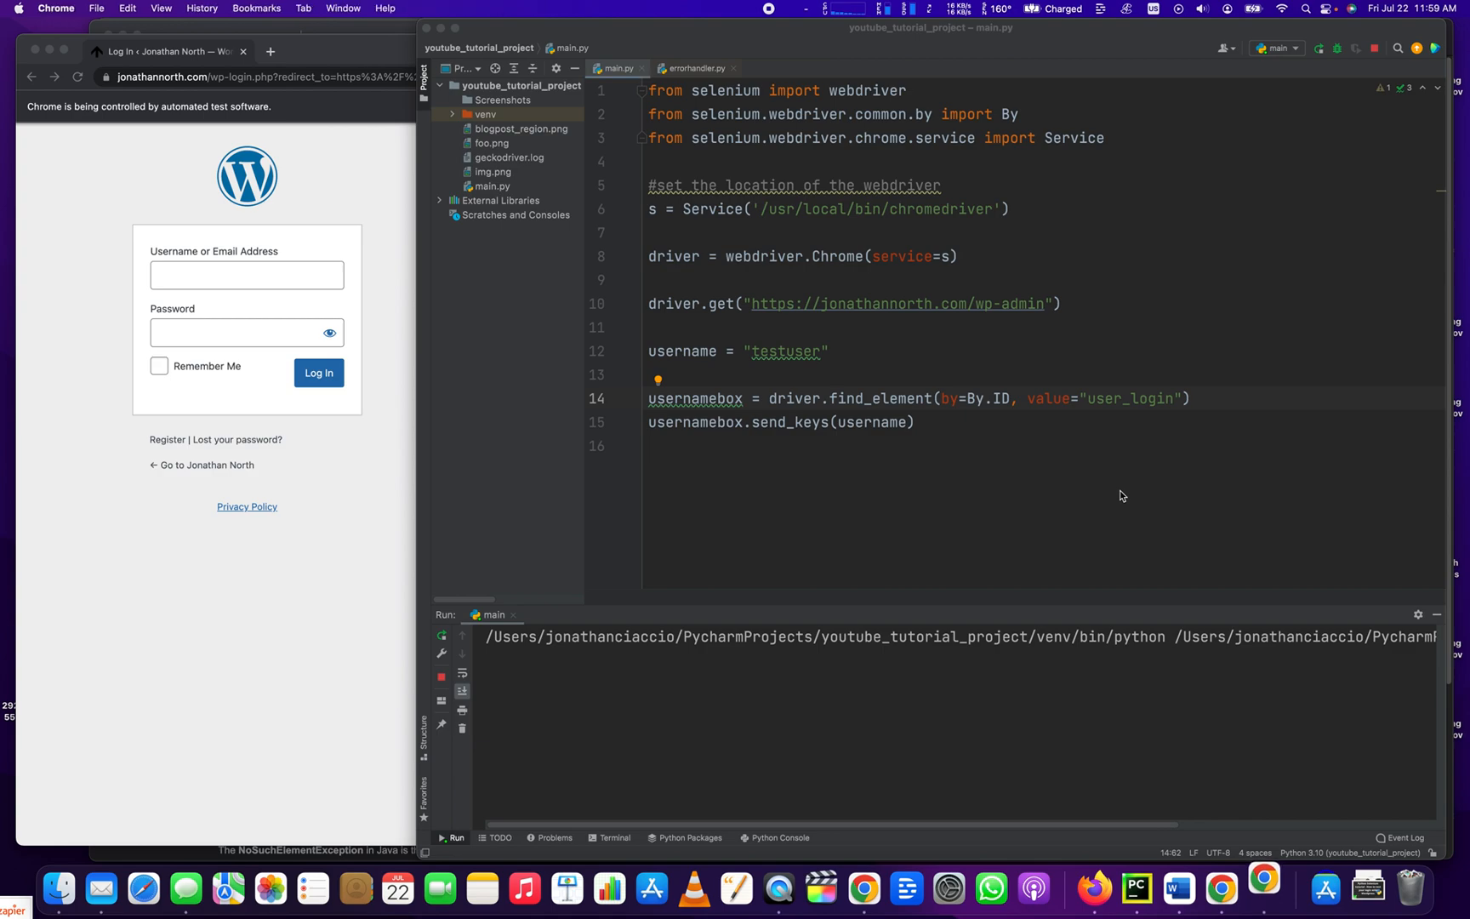
Enter 'testuser' into the WordPress username field in Chrome, exiting with code 0
right_click(1263, 888)
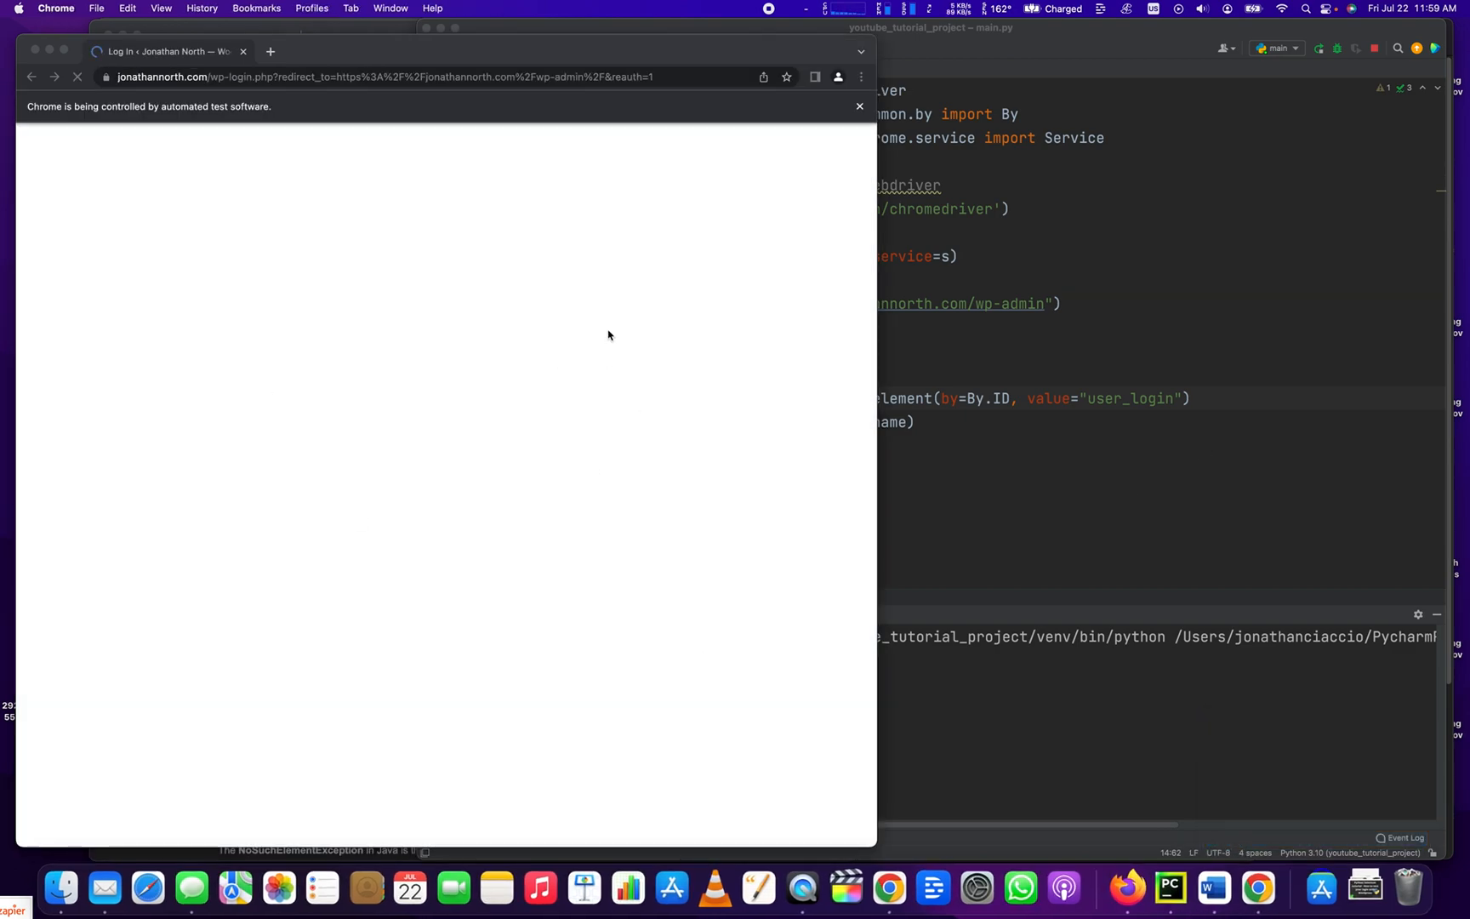
type("testuser")
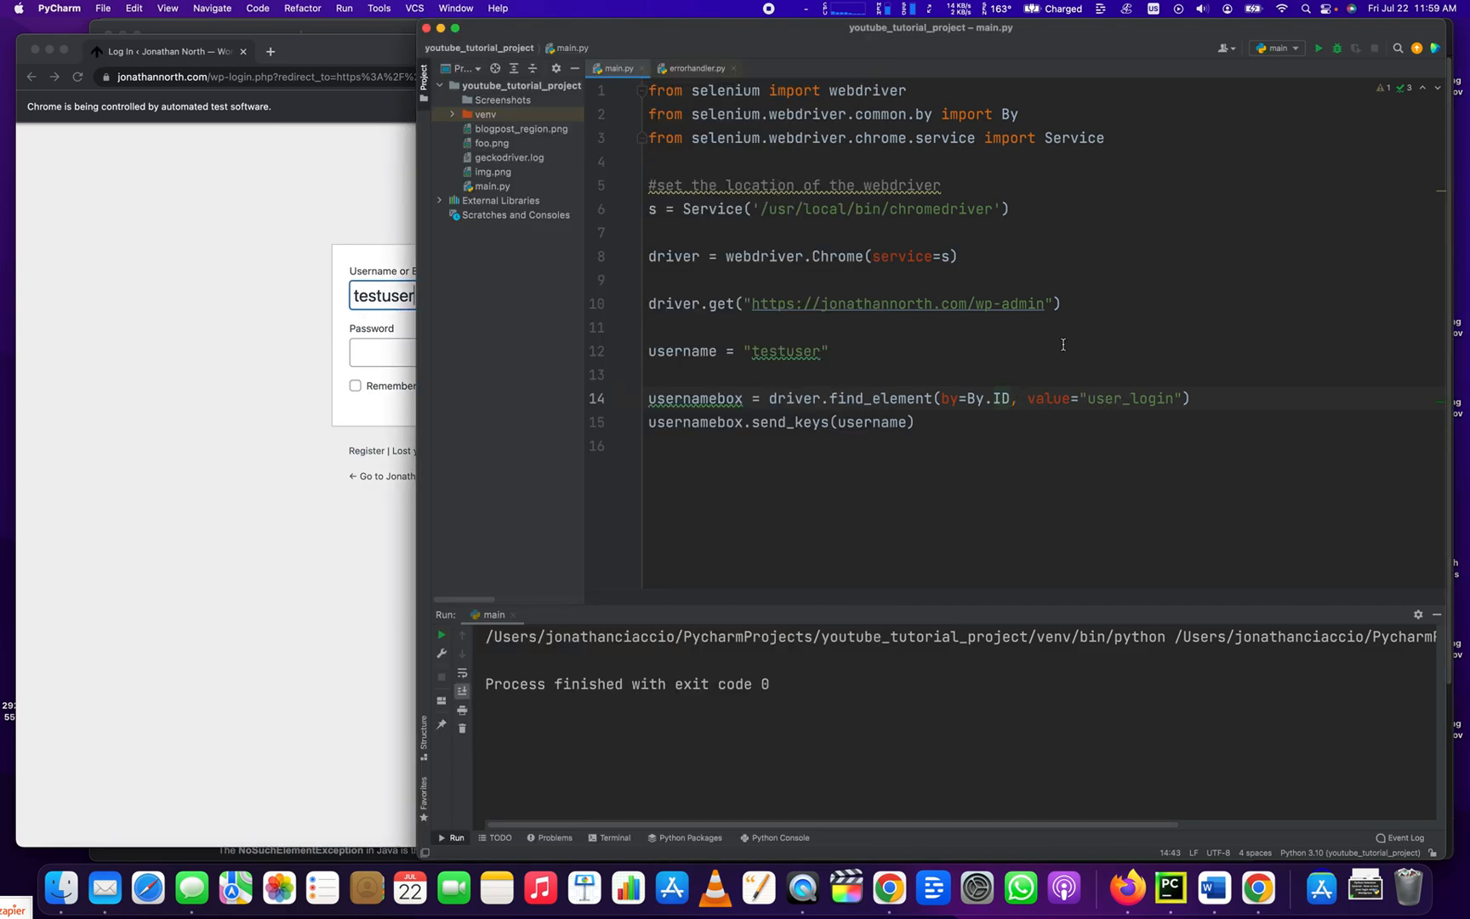
Change line 14's locator from By.ID to By.CLASS_NAME
type("CLASS_NAME")
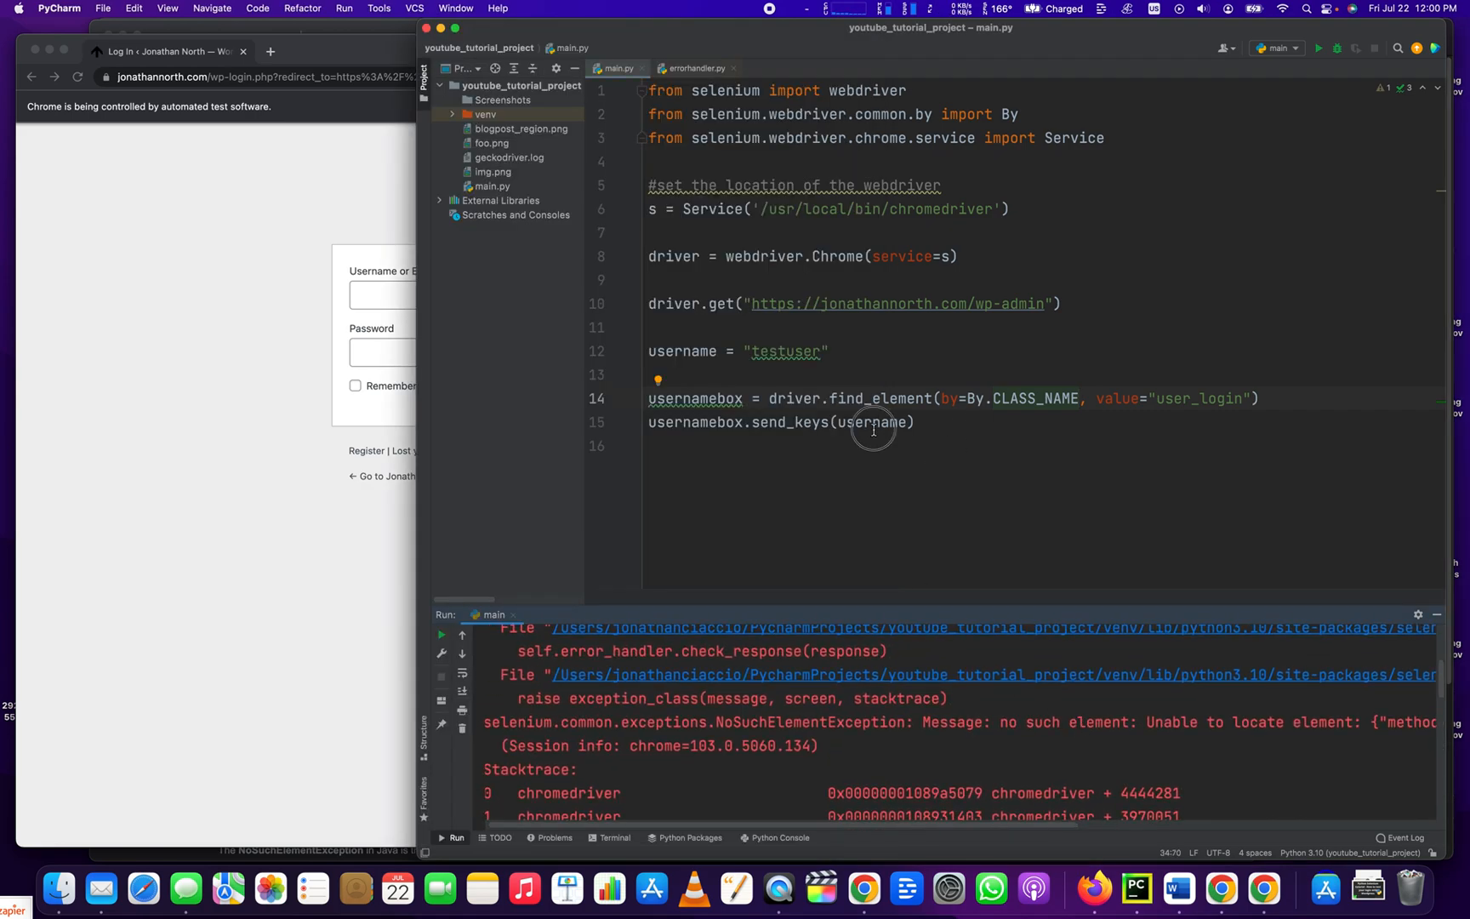
left_click(882, 422)
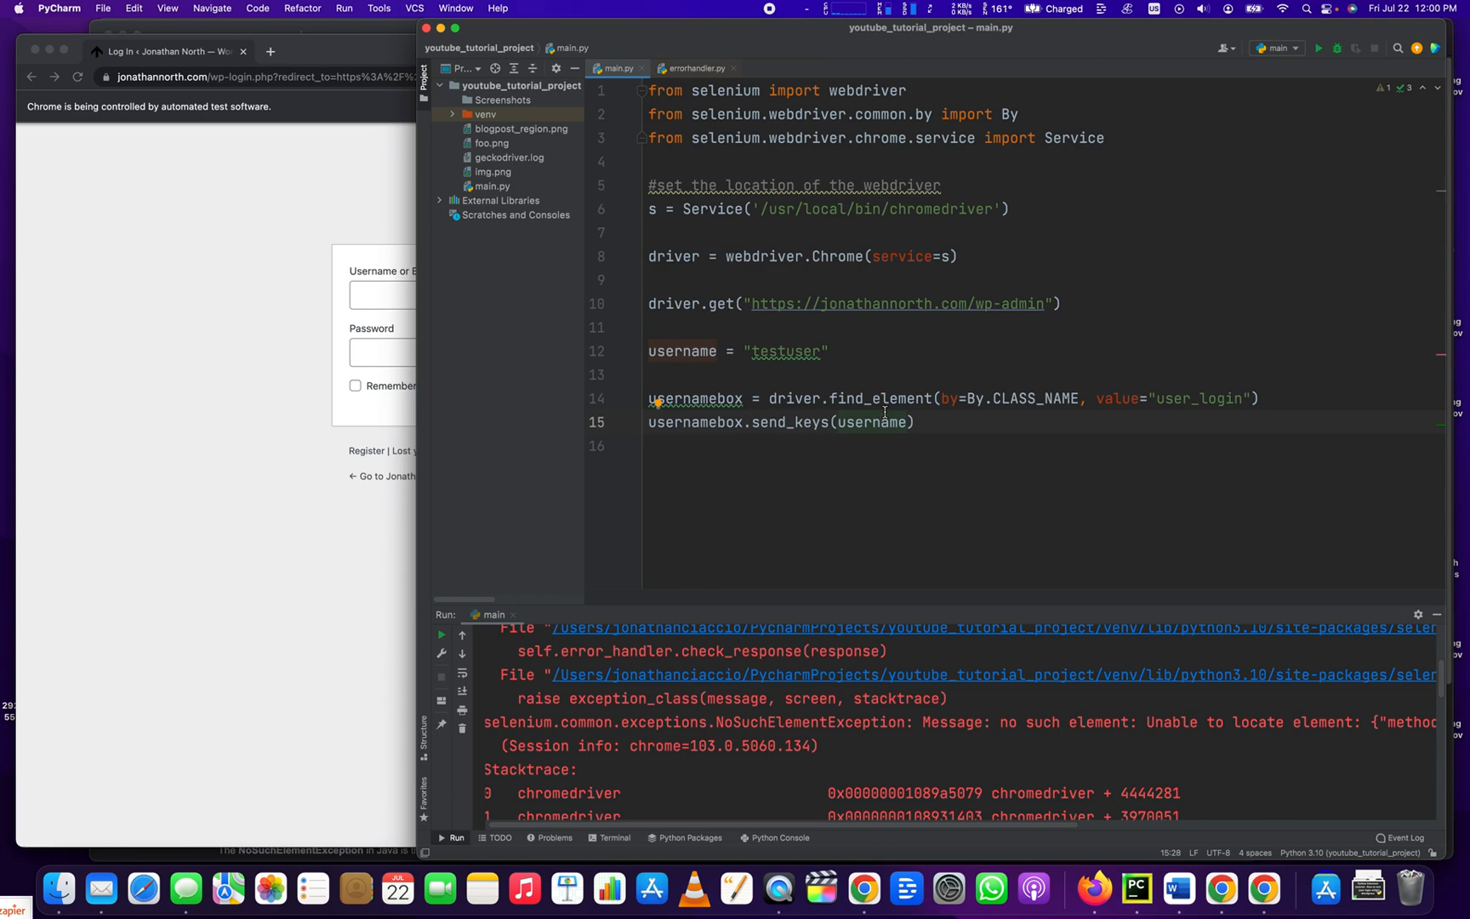
mouse_move(865, 581)
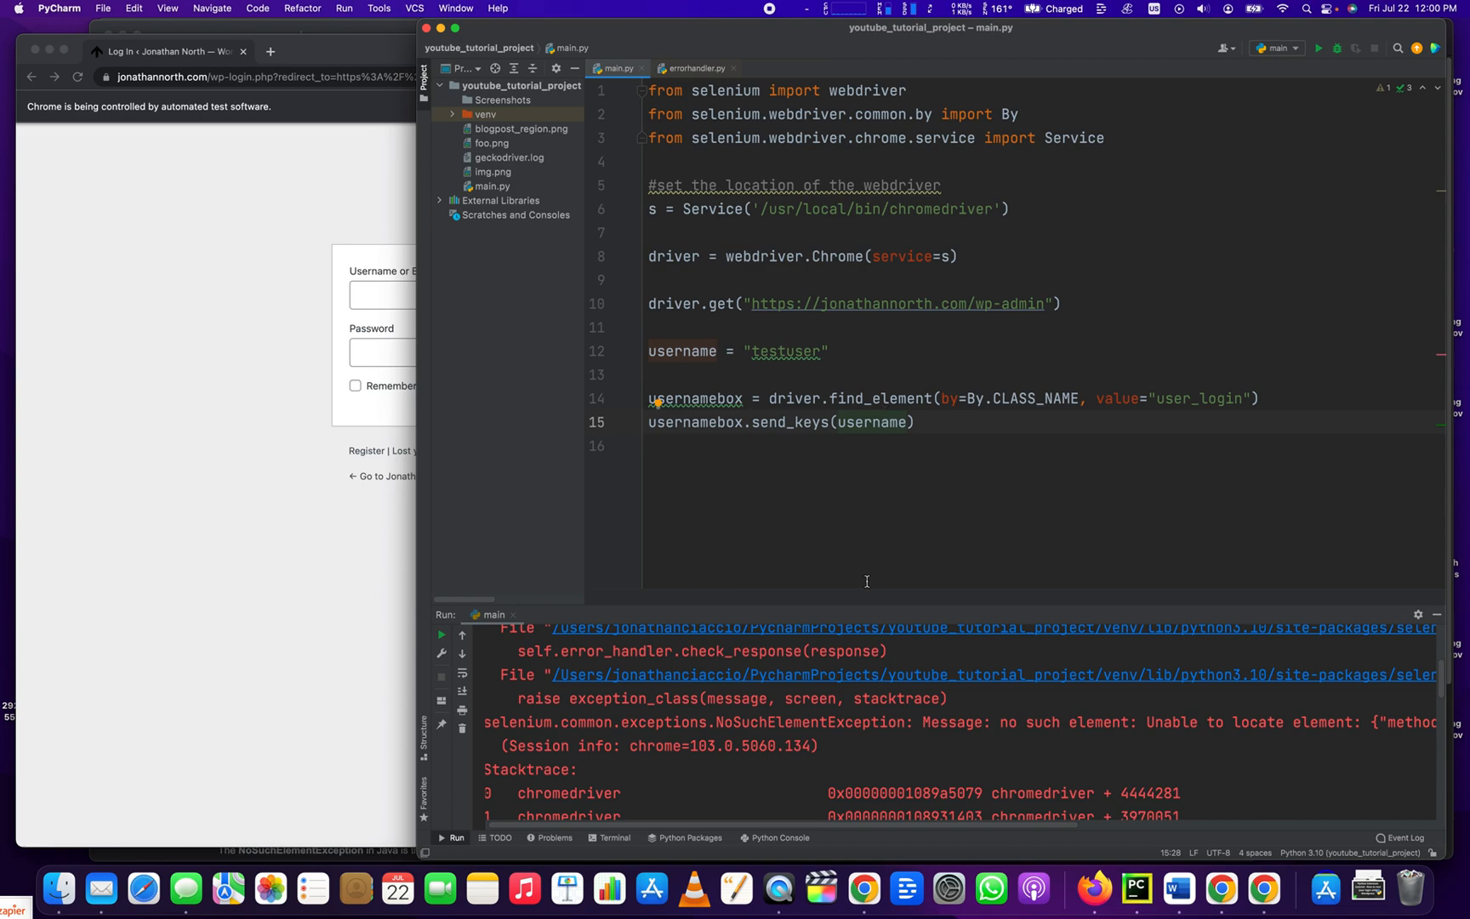
left_click(1262, 398)
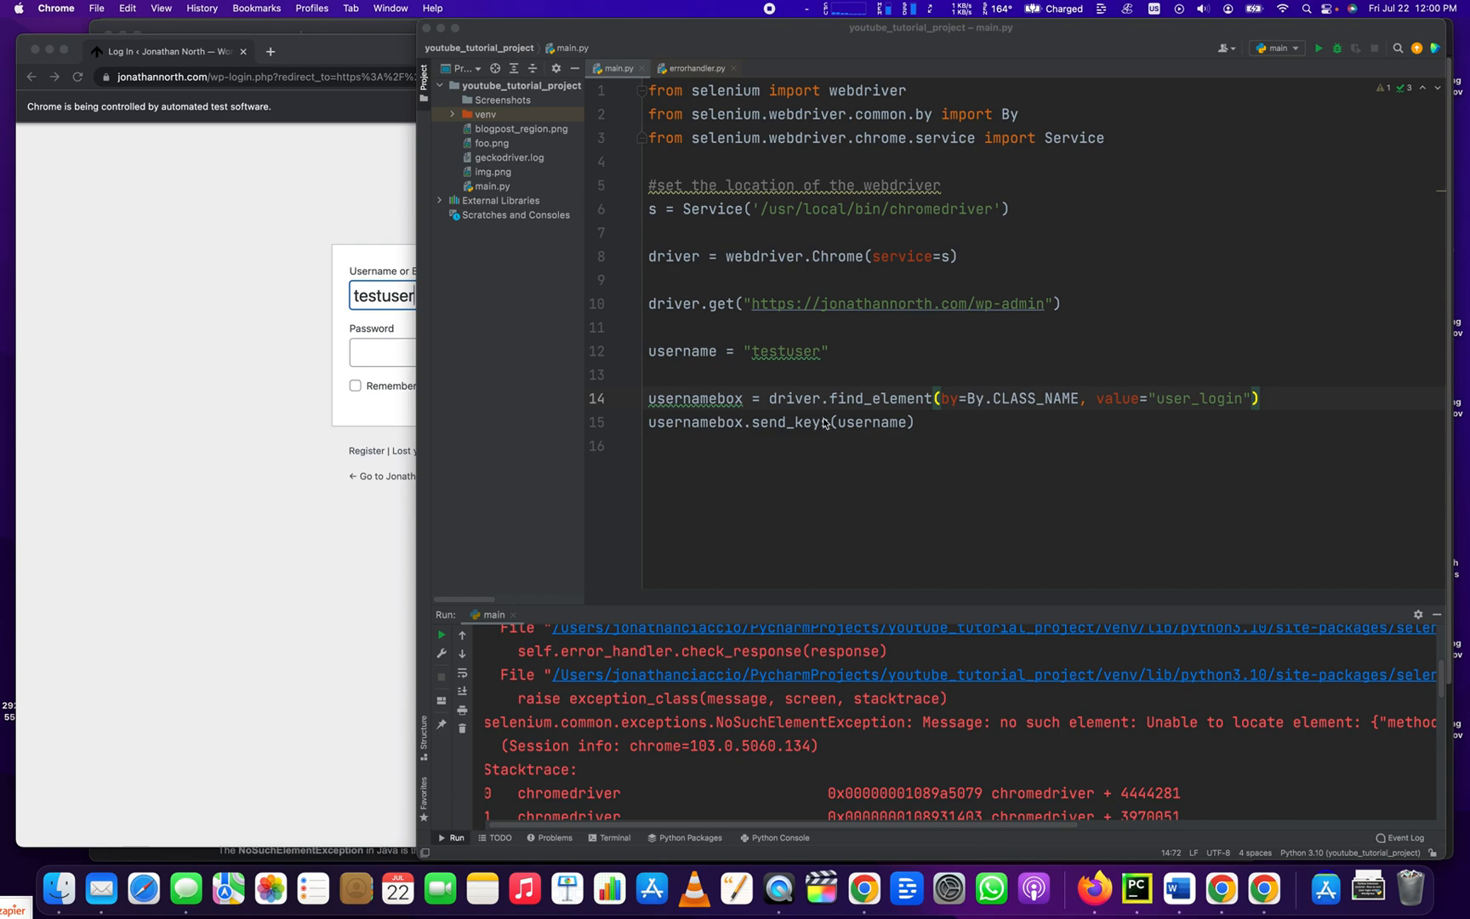
mouse_move(782, 481)
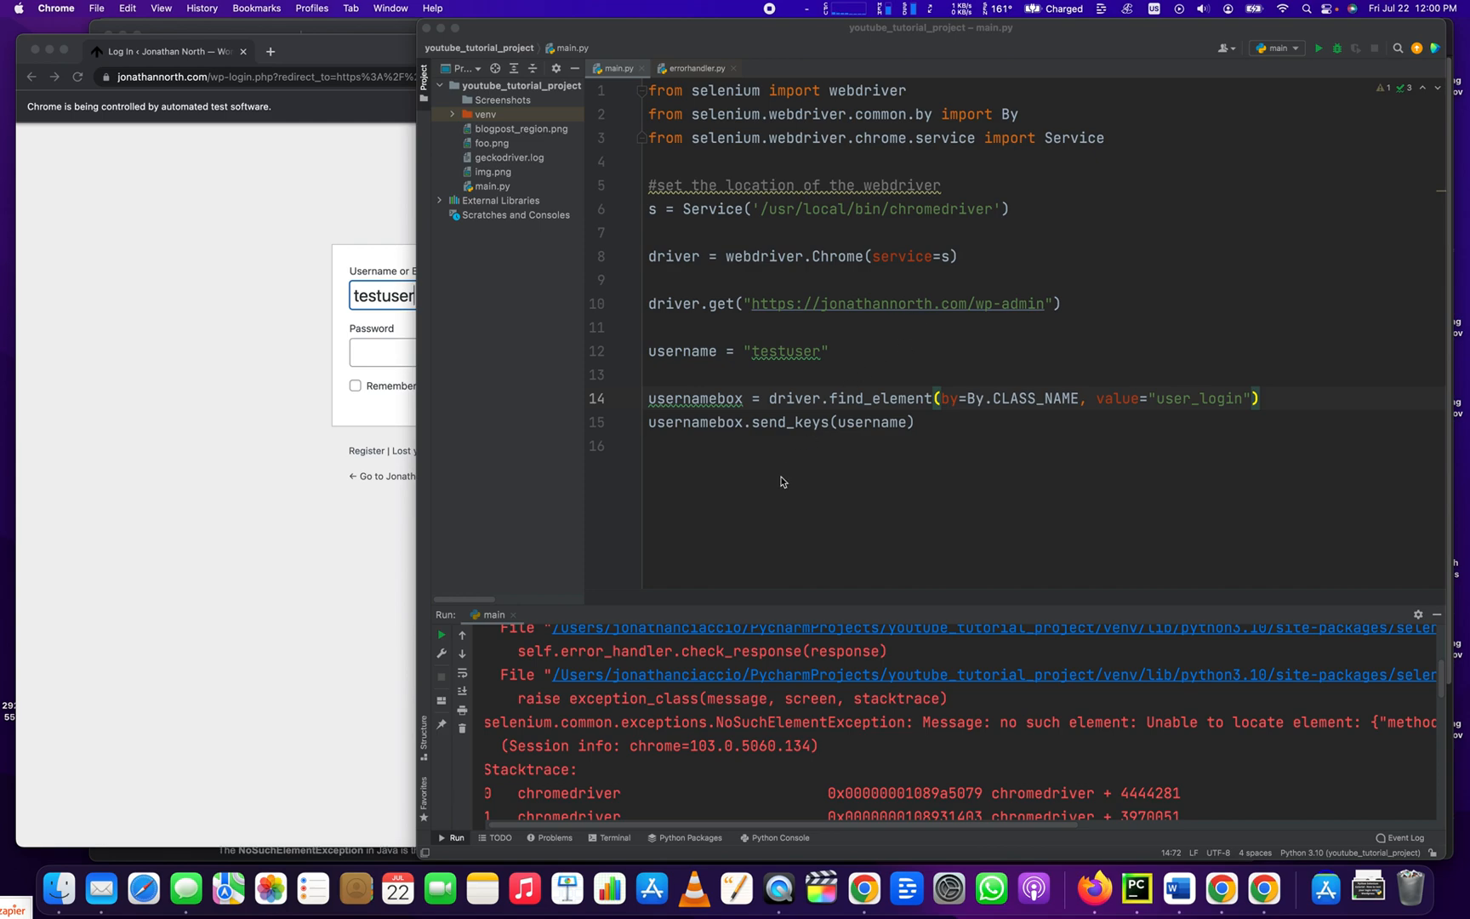